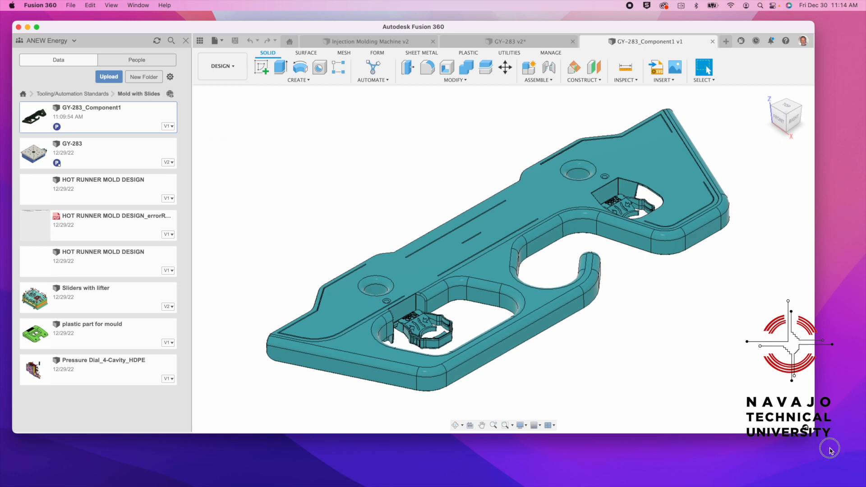
# Show the Browser model tree and orbit GY-283_Component1 to view its other side.
pyautogui.click(198, 93)
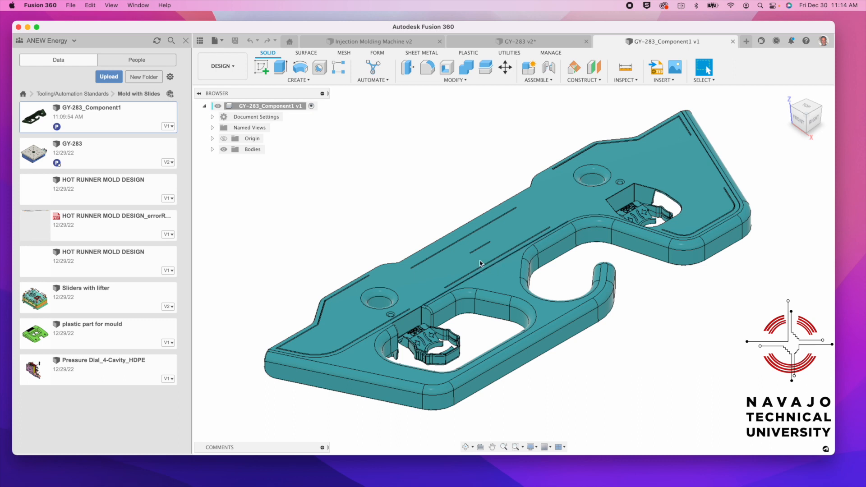
pyautogui.moveTo(469, 406)
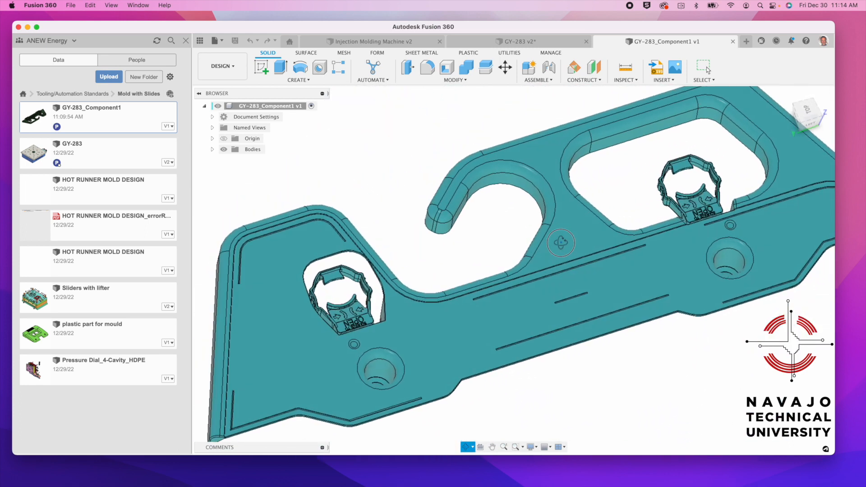
pyautogui.moveTo(560, 243); pyautogui.dragTo(564, 238)
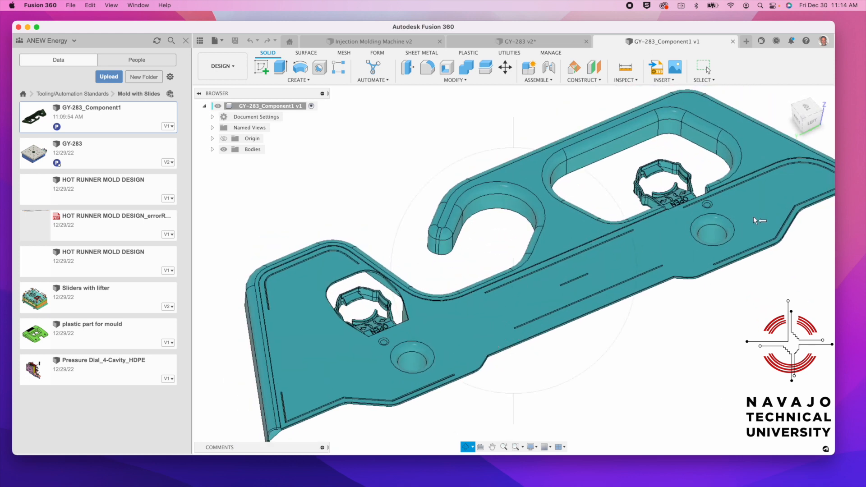
pyautogui.moveTo(678, 98)
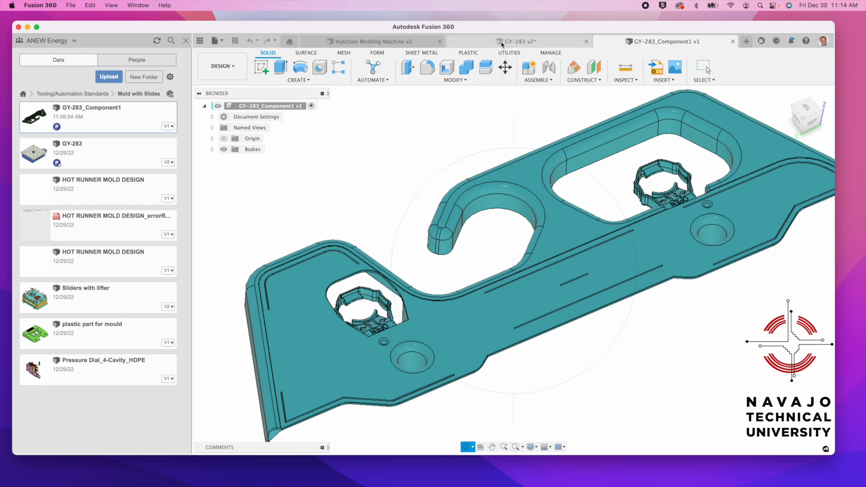
# Switch to the GY-283 v2 mold design and select the slider and cavity faces for a closer look.
pyautogui.click(517, 40)
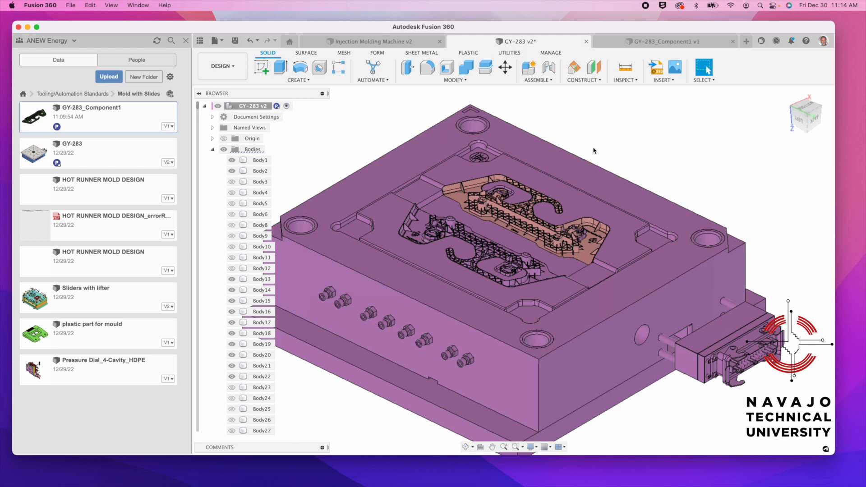
pyautogui.click(260, 160)
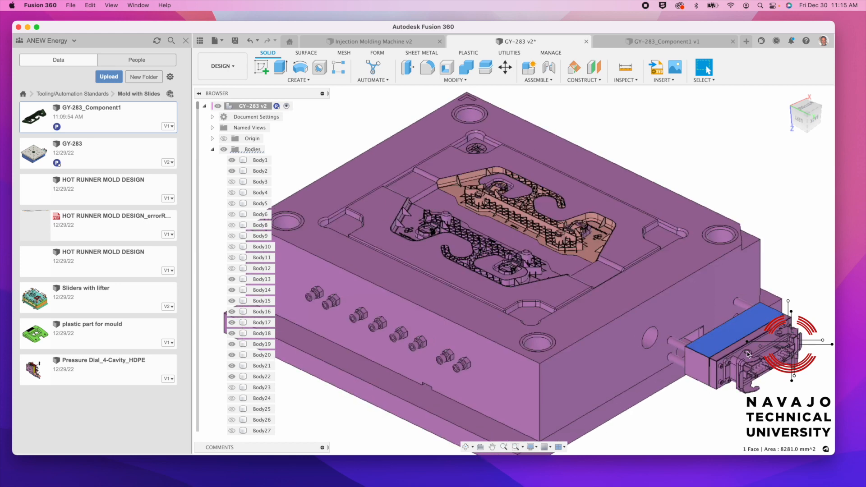
pyautogui.moveTo(770, 370)
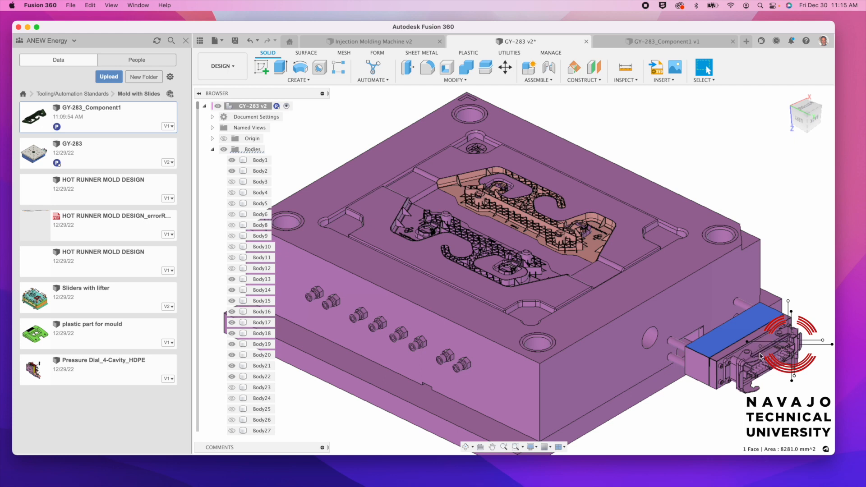
pyautogui.moveTo(745, 373)
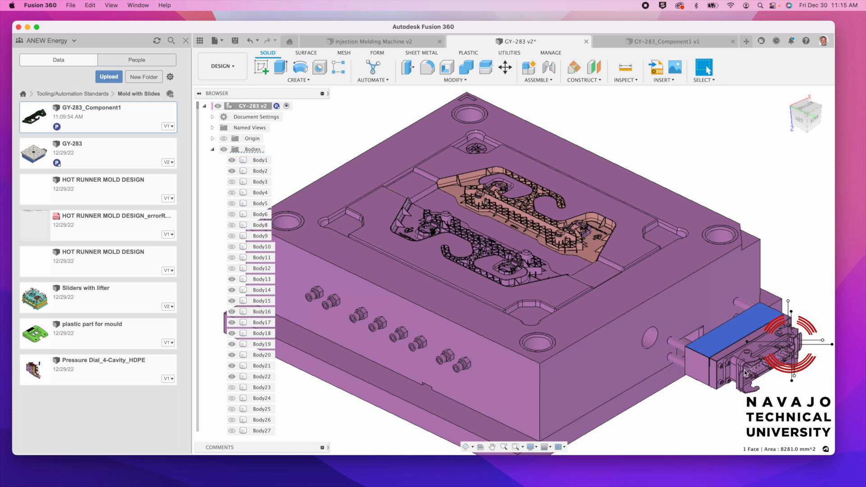
pyautogui.moveTo(515, 260)
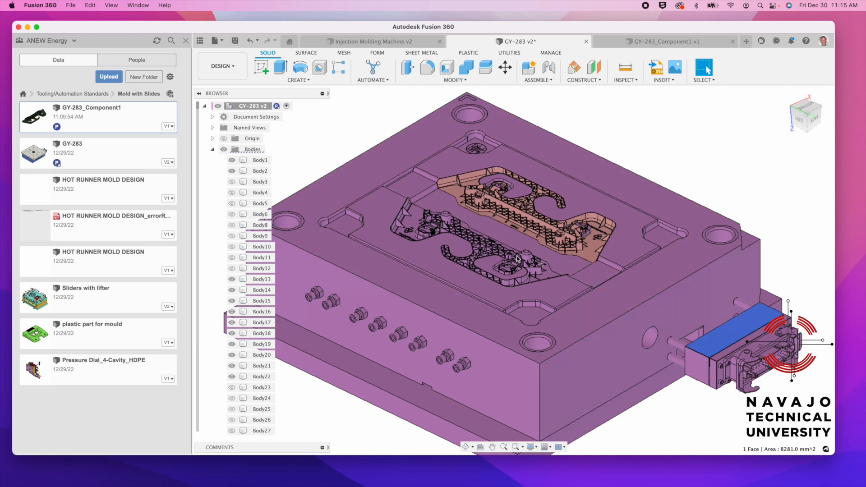
pyautogui.click(260, 160)
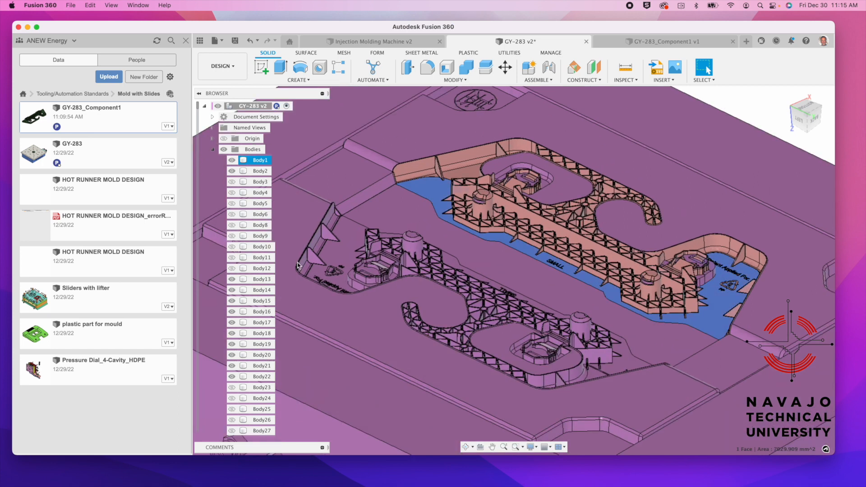
# Hide the orange cavity insert and the remaining insert via Show/Hide, exposing the mold plate.
pyautogui.scroll(-3)
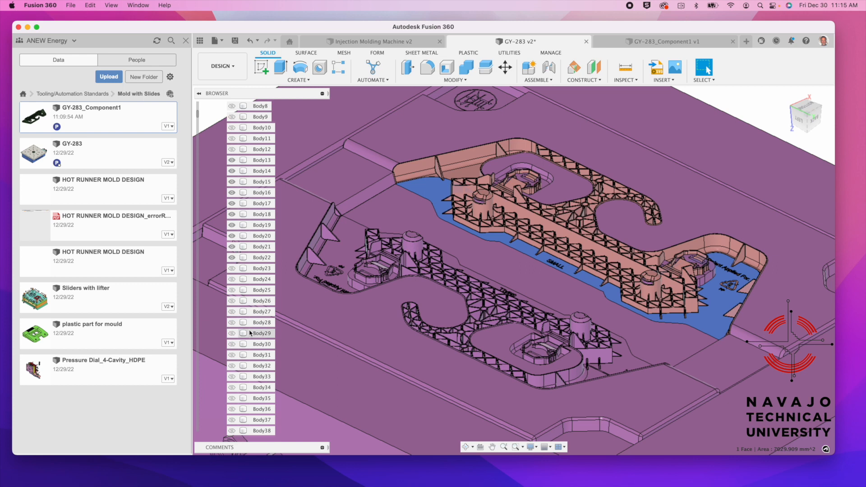
pyautogui.scroll(-3)
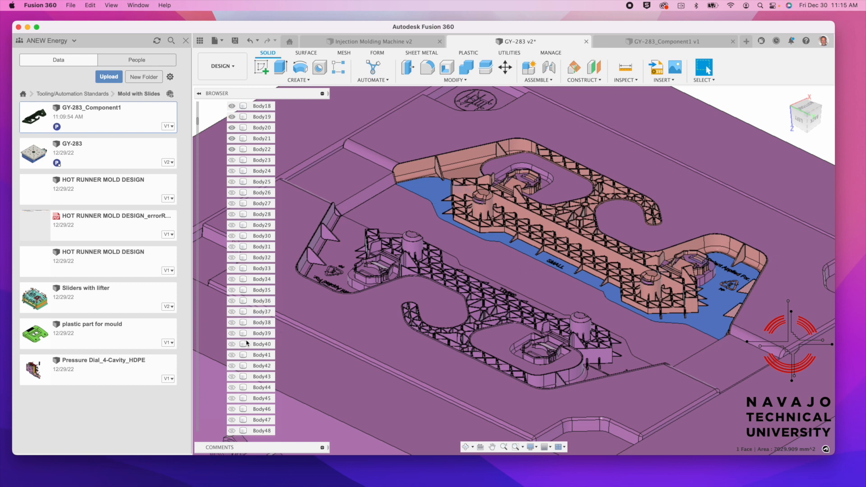
pyautogui.rightClick(470, 176)
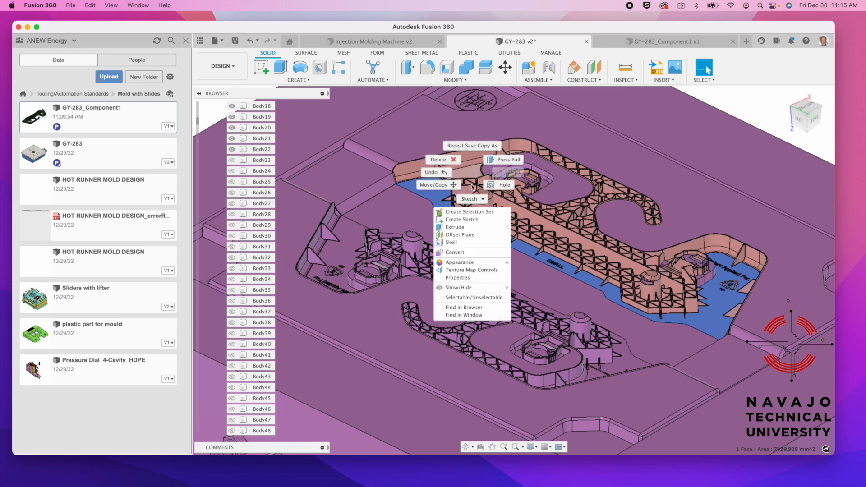
pyautogui.click(541, 247)
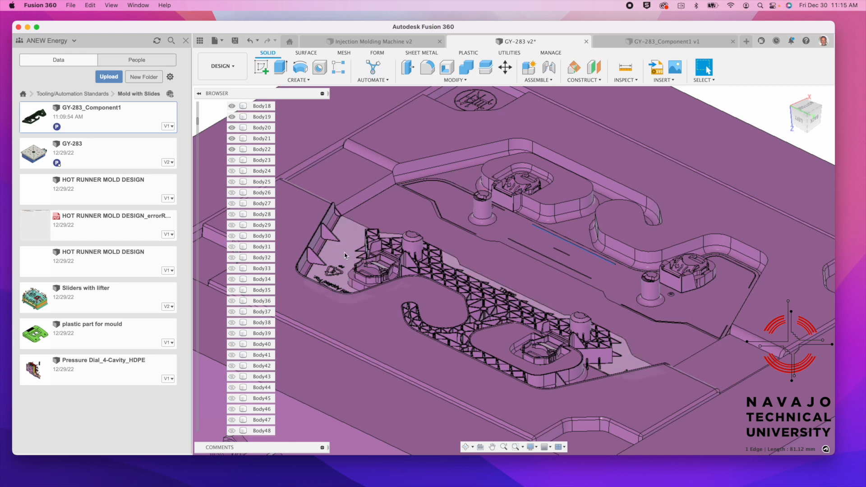
pyautogui.rightClick(344, 256)
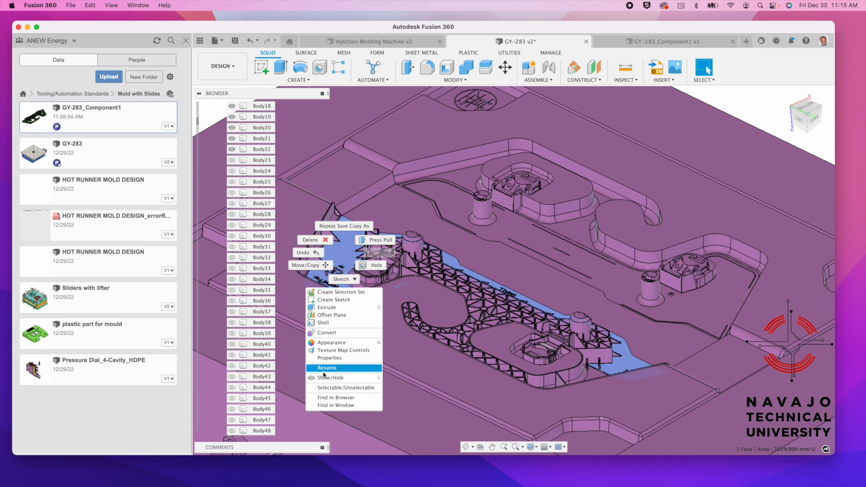
pyautogui.click(330, 380)
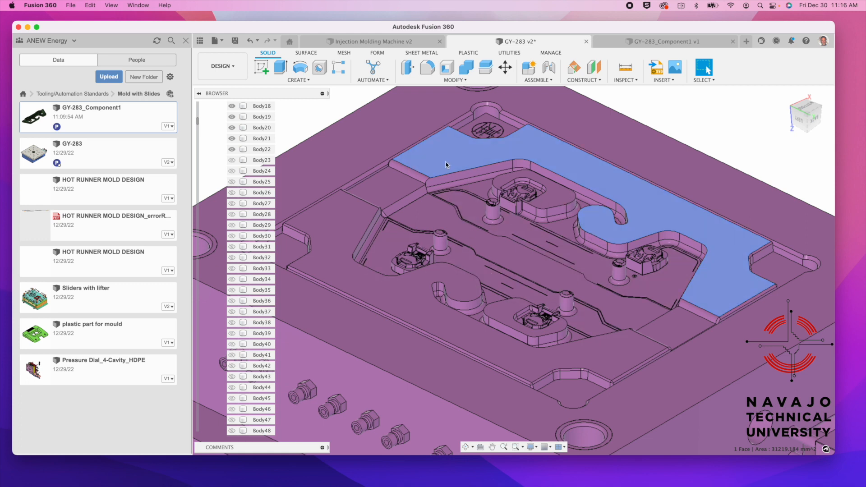
# Hide the large top plate via Show/Hide to reveal the channels and nozzles beneath.
pyautogui.rightClick(446, 164)
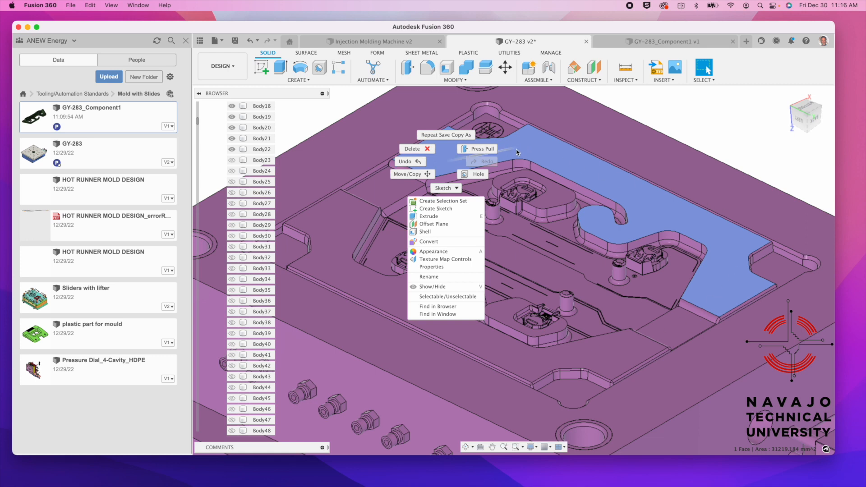
pyautogui.click(562, 125)
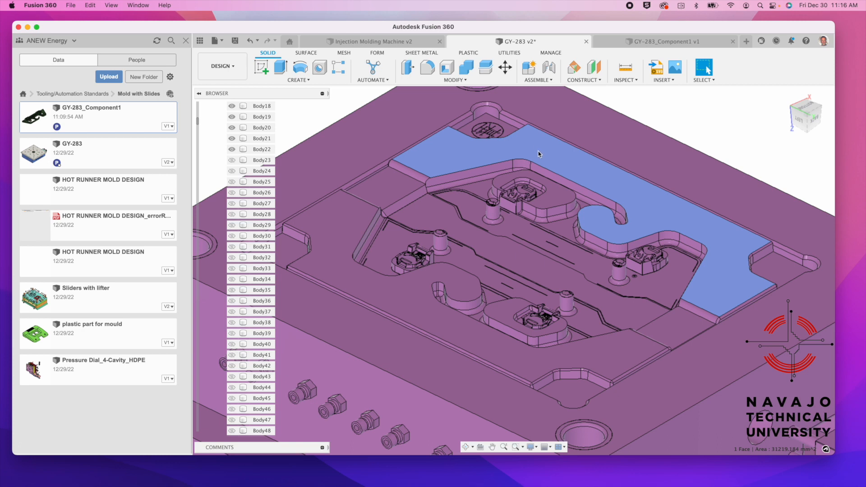
pyautogui.rightClick(538, 153)
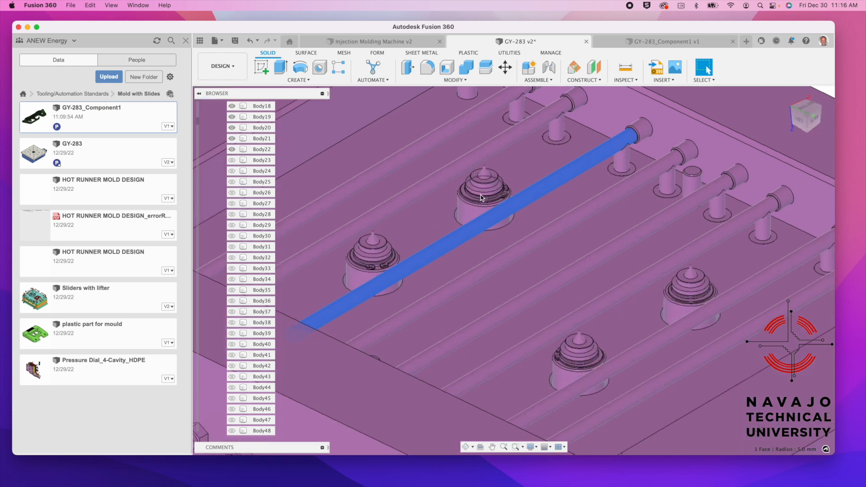
# Zoom out, select the plate's inner side wall and hide that mold plate around the hot drops.
pyautogui.moveTo(481, 199); pyautogui.dragTo(637, 248)
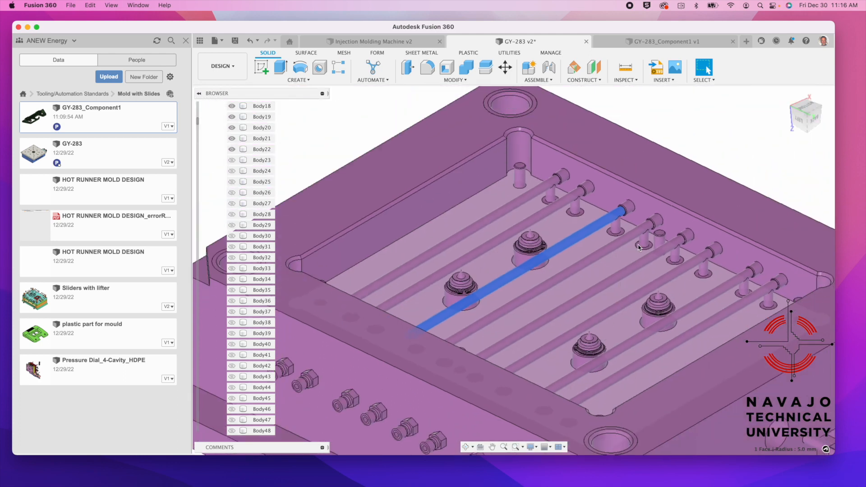
pyautogui.click(668, 215)
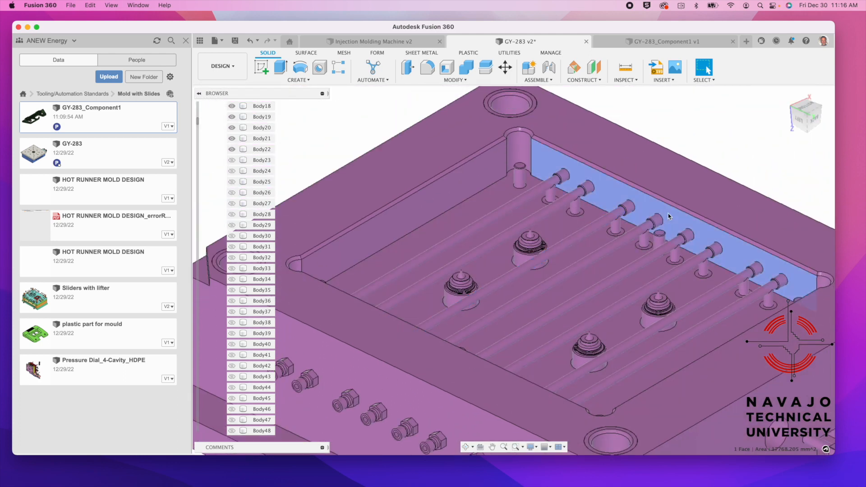
pyautogui.rightClick(668, 216)
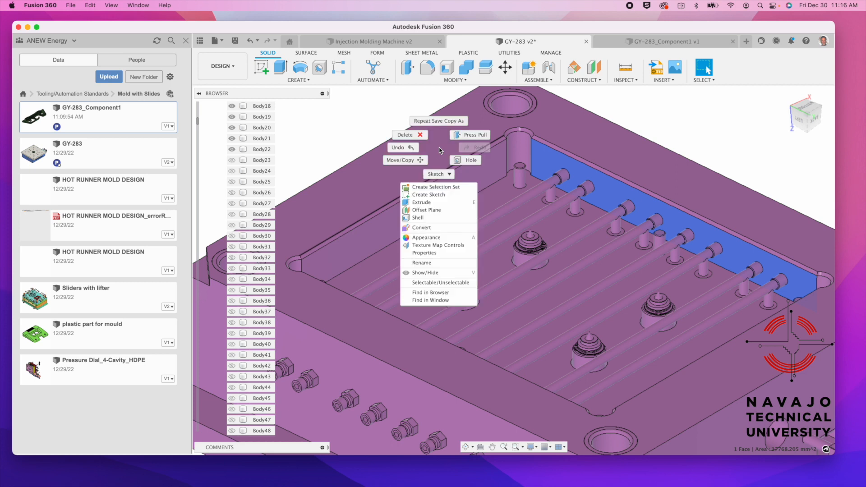
pyautogui.click(438, 271)
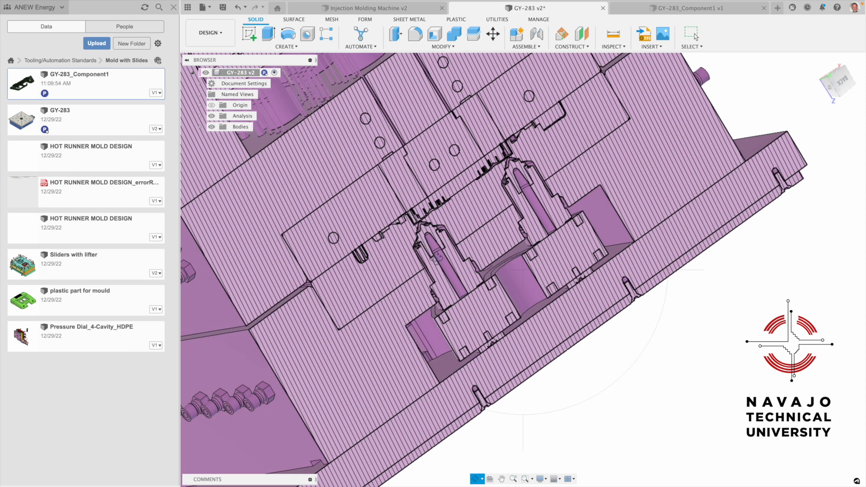
# Zoom in on the section to view the hot drop nozzle tips against the cavity plates.
pyautogui.scroll(-3)
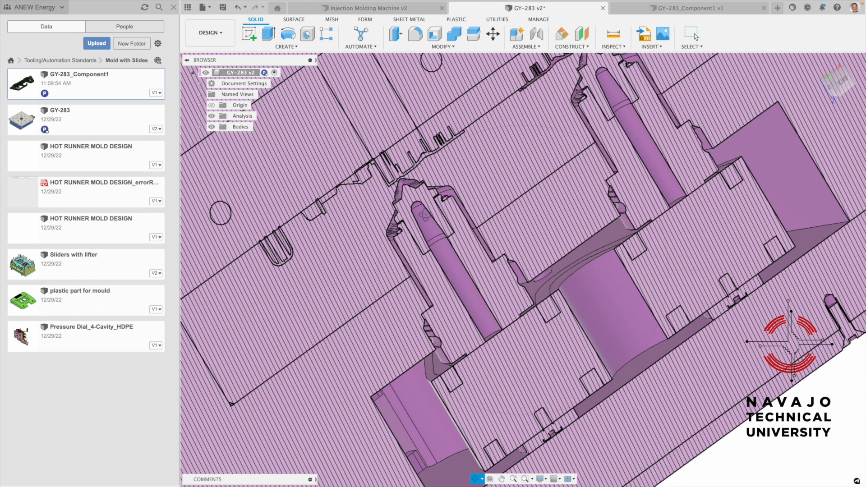